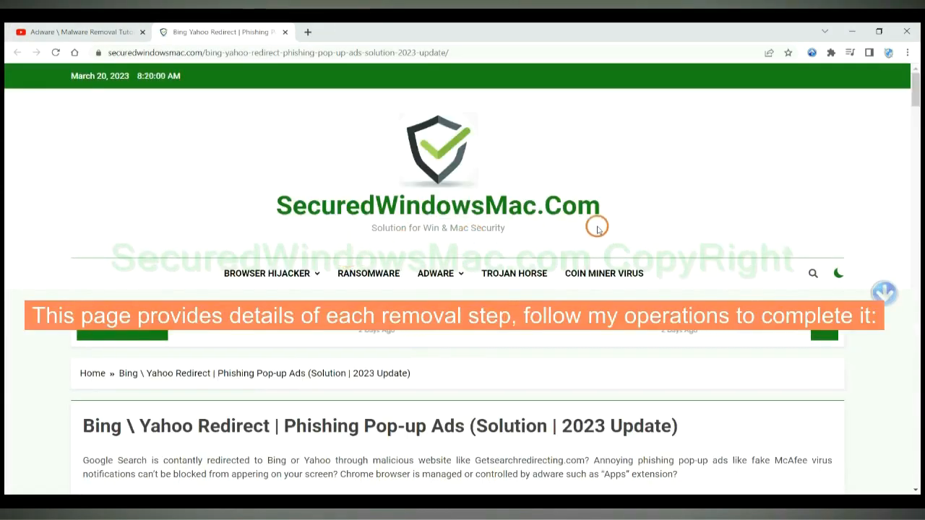
Step: Keep the flagged SpyHunter .exe download despite Chrome's warning and launch the installer
scroll("down", 3)
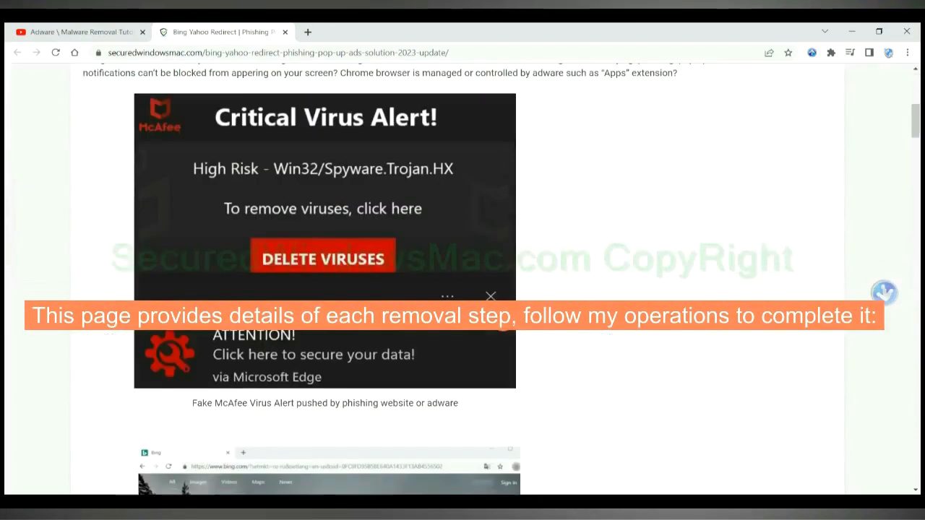
scroll("down", 3)
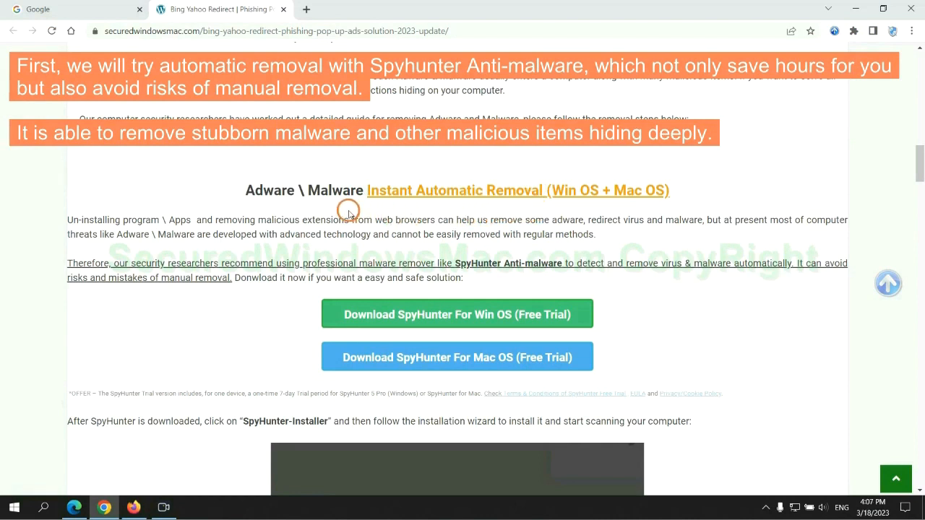
mouse_move(136, 230)
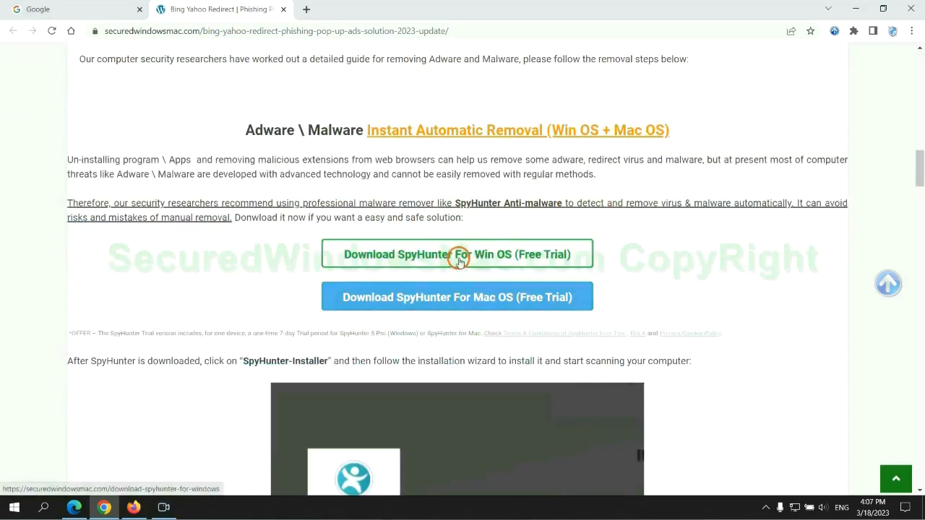
scroll("down", 3)
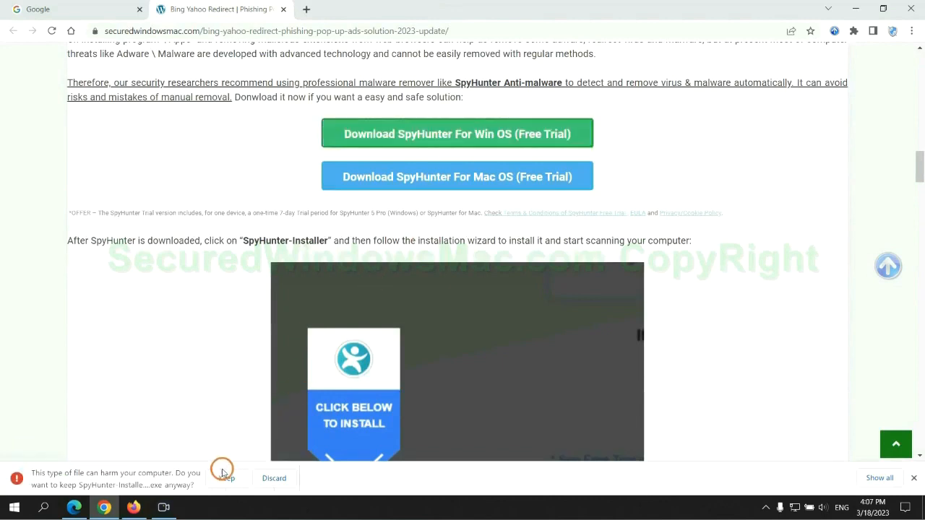
left_click(226, 477)
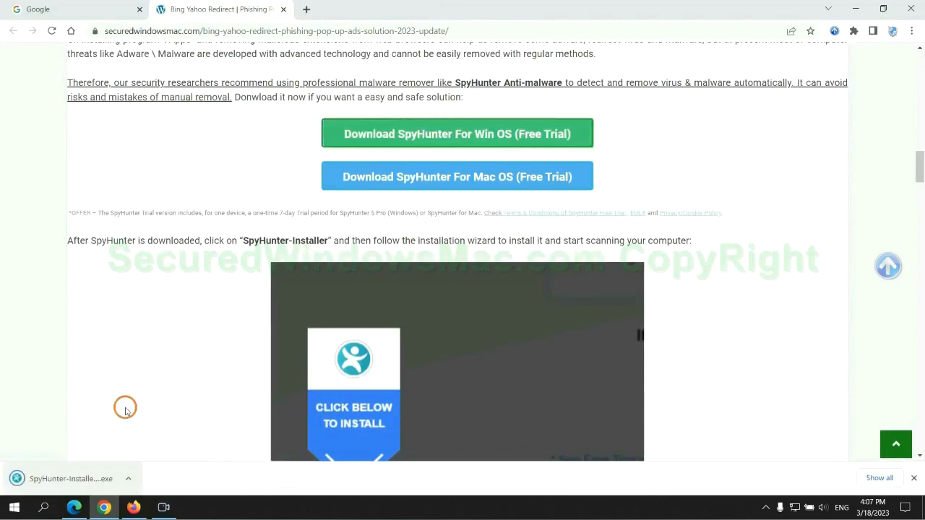
left_click(70, 478)
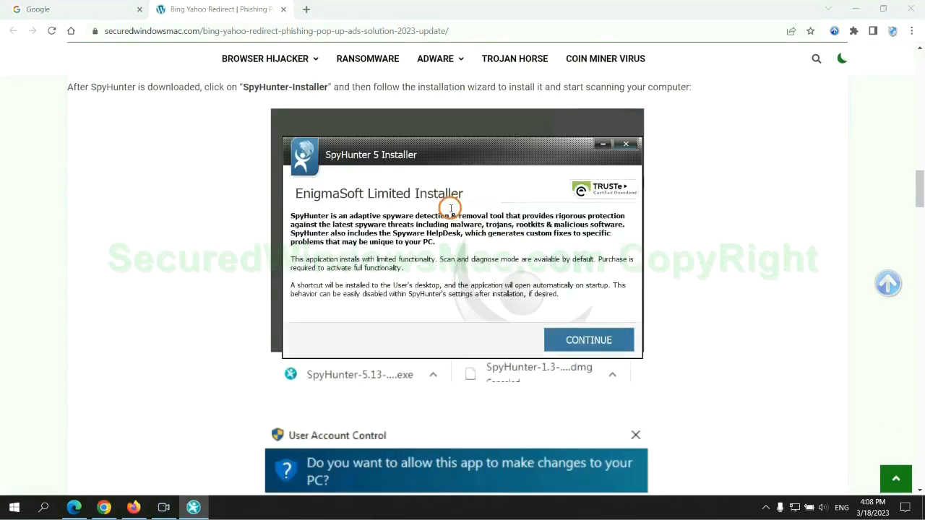
mouse_move(455, 171)
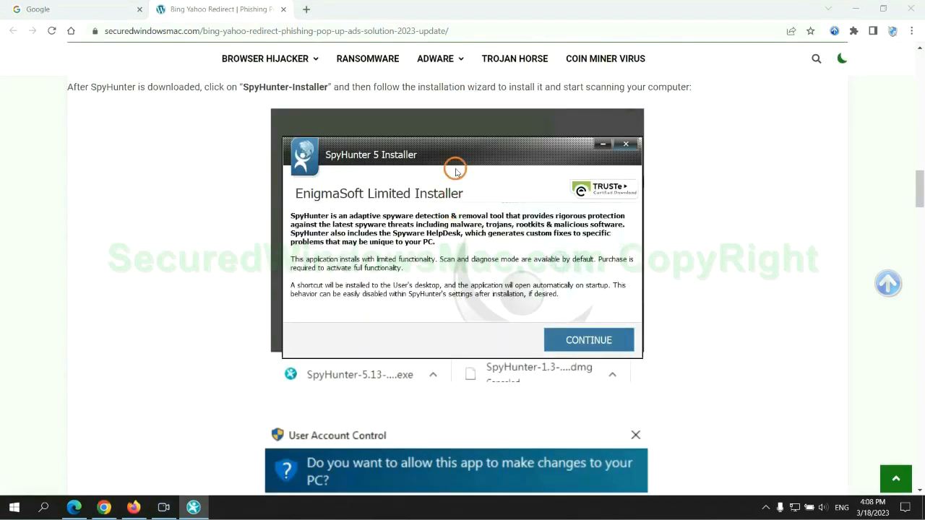
Step: Continue past the intro, accept the EULA and Privacy Policy, and run Accept & Install
left_click(589, 340)
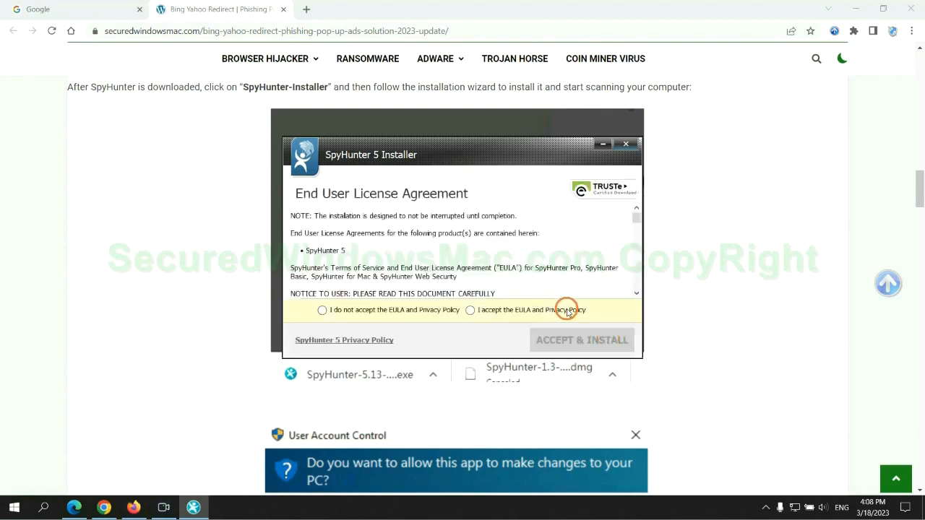
left_click(471, 309)
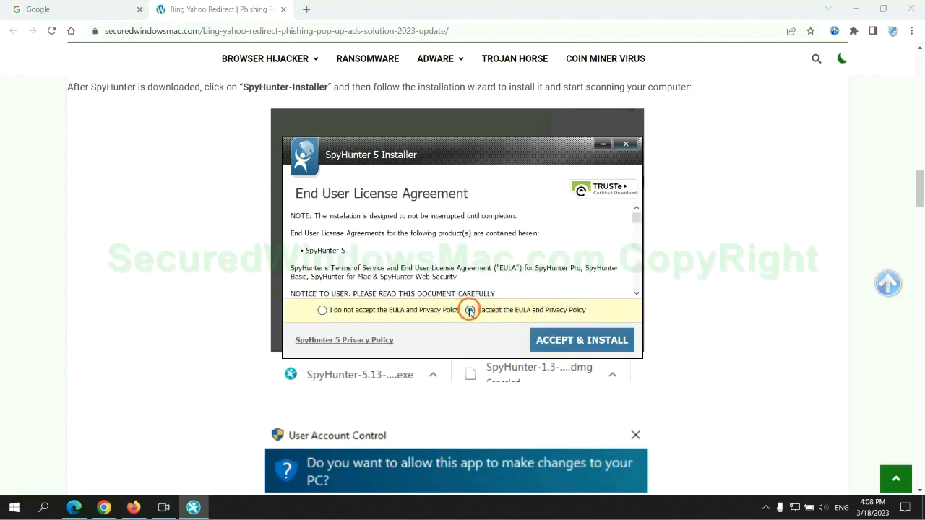
left_click(581, 340)
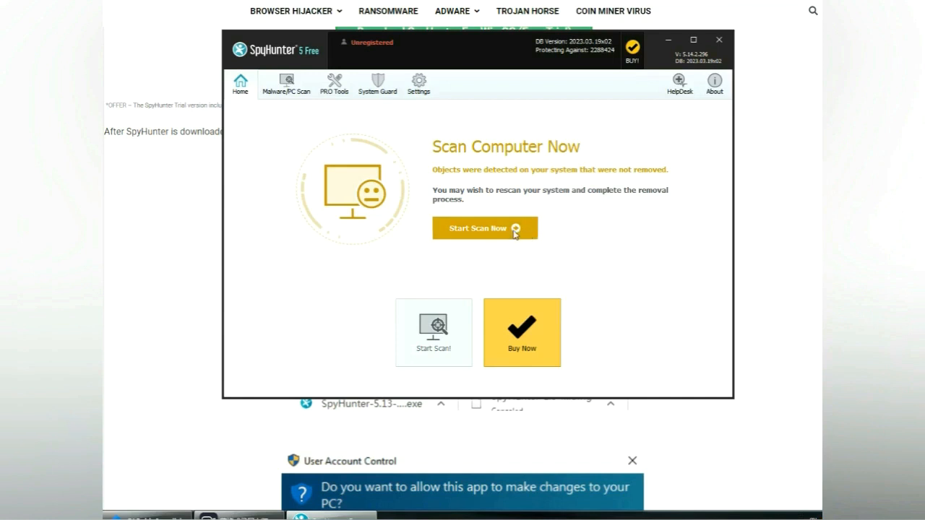
Step: Run the SpyHunter scan, proceed past the detected objects, and choose the free 7-day trial
left_click(486, 228)
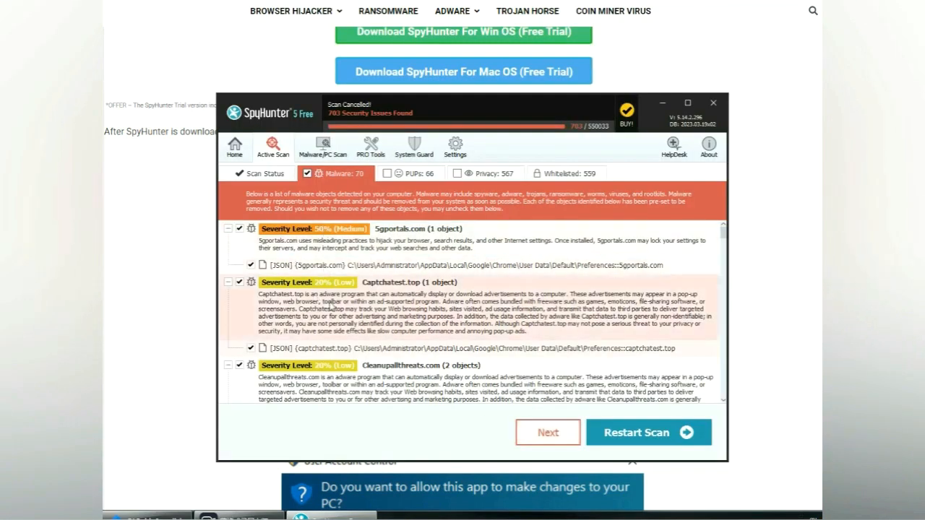
mouse_move(546, 433)
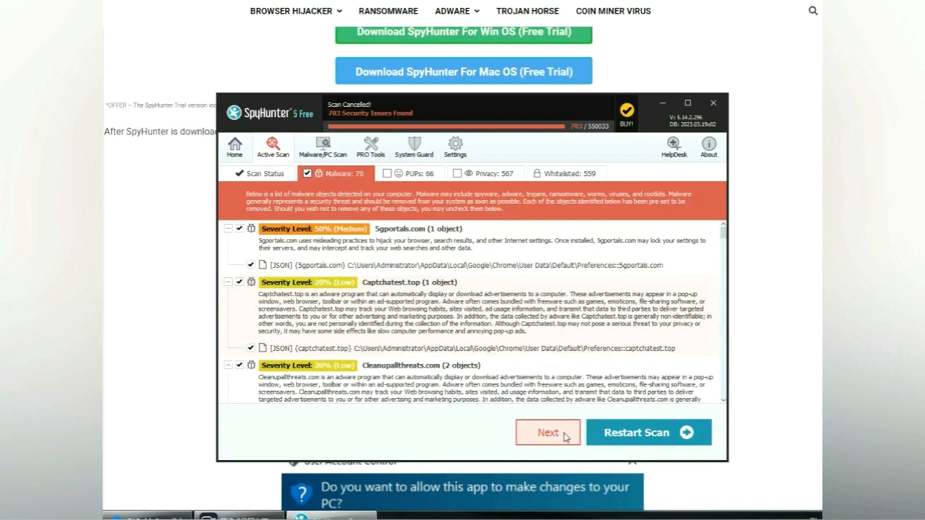
left_click(548, 432)
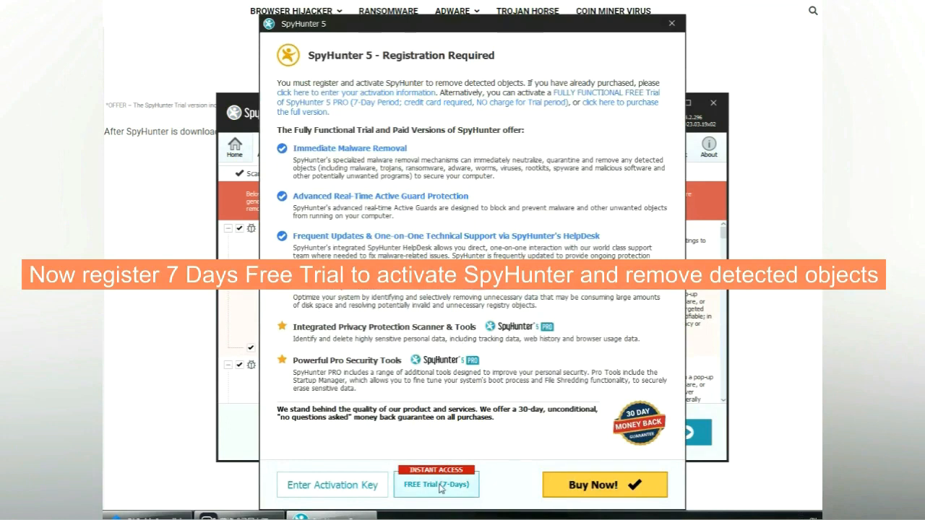
left_click(436, 484)
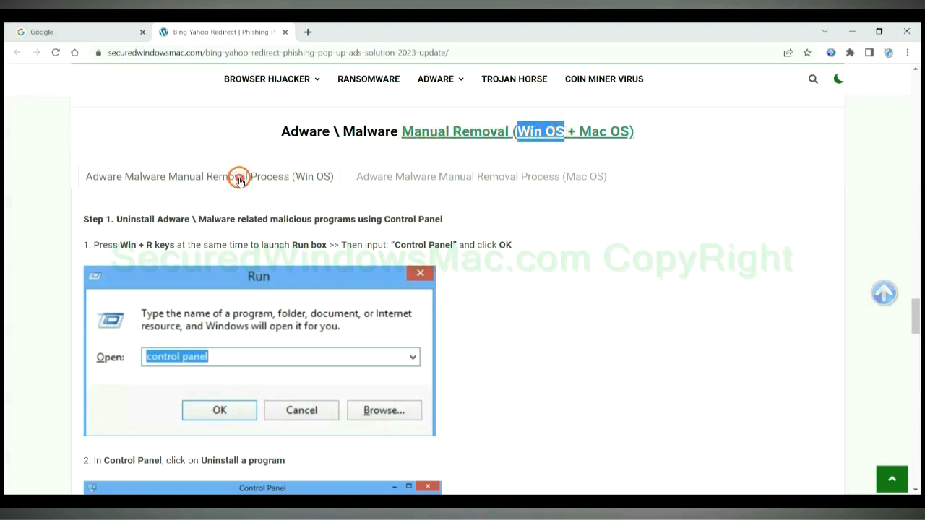
mouse_move(177, 181)
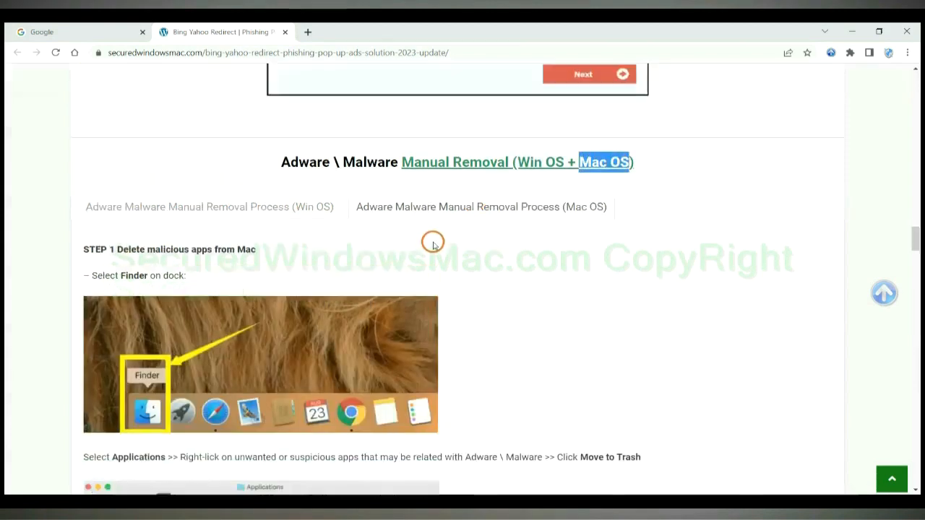
Step: Switch the guide to its Win OS manual removal instructions and review the steps
left_click(209, 207)
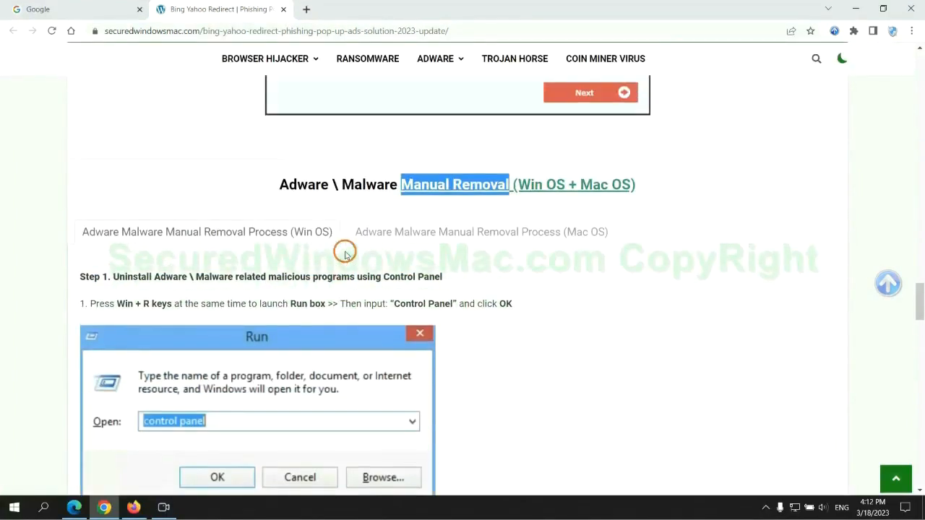
scroll("down", 3)
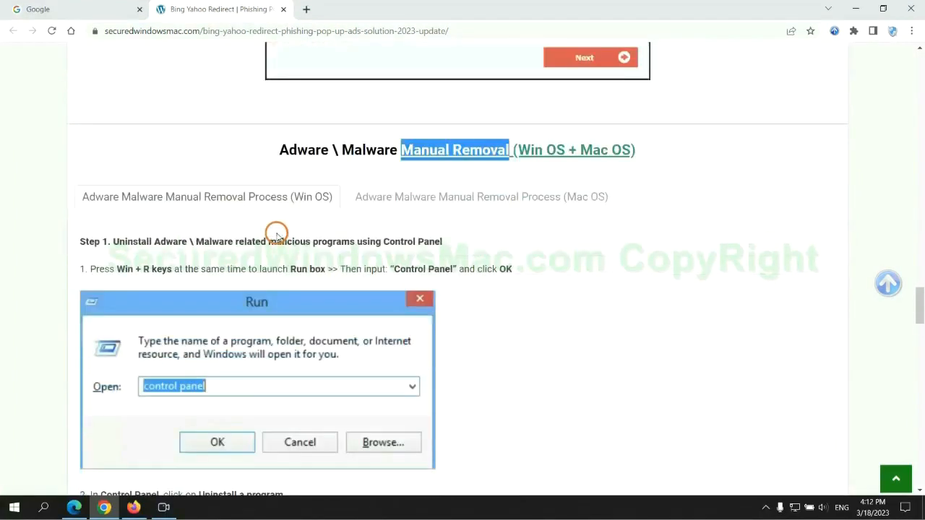
scroll("down", 3)
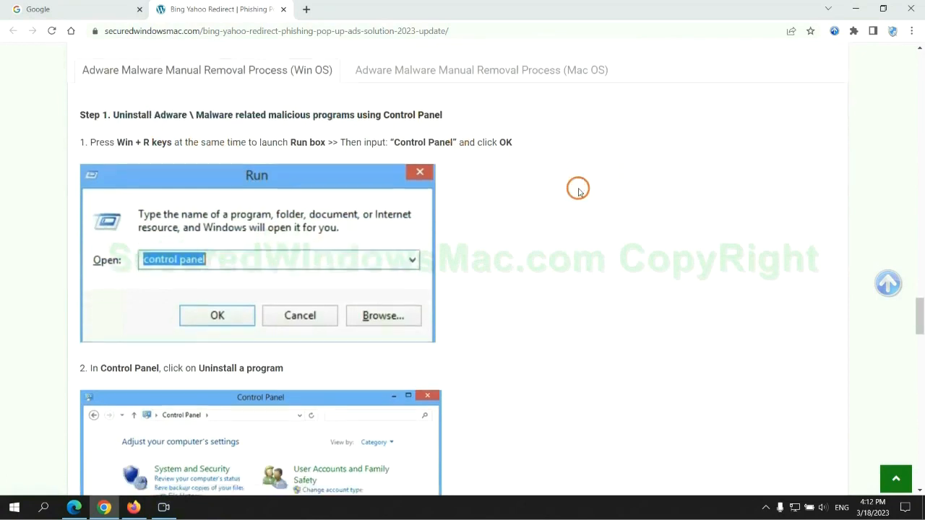
scroll("down", 3)
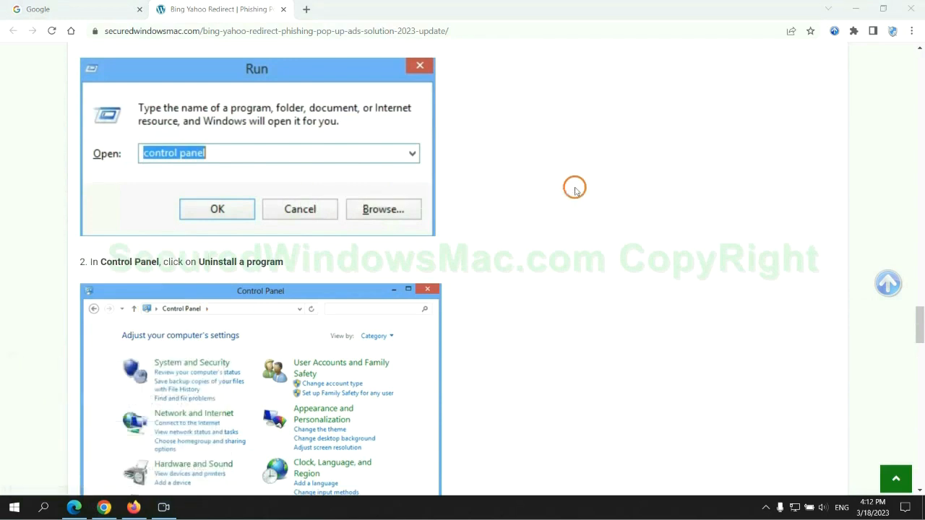
Step: In Control Panel's Uninstall a program list, uninstall the suspicious Lantern program
left_click(217, 208)
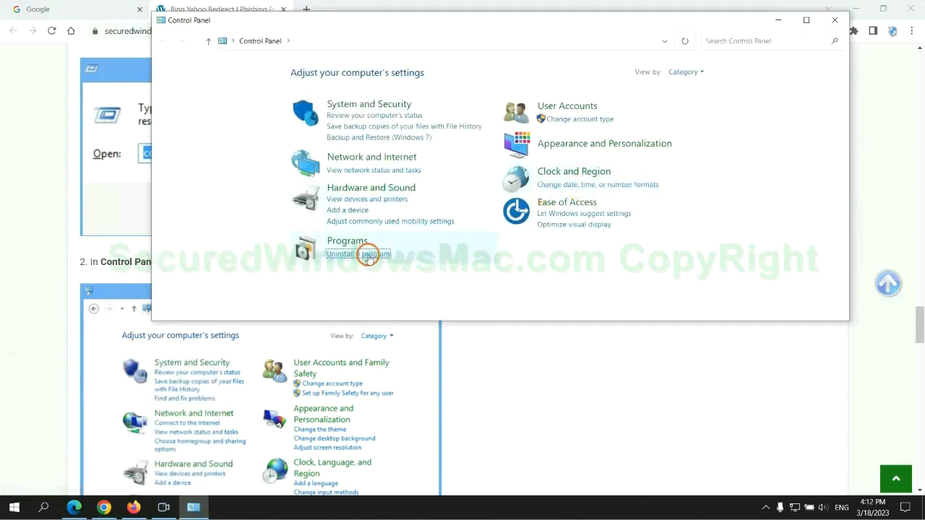
left_click(356, 254)
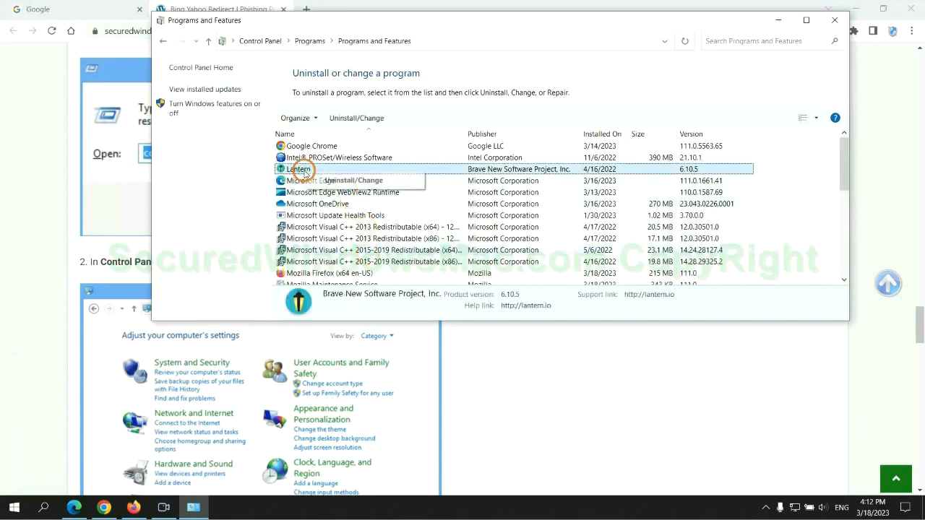
left_click(836, 20)
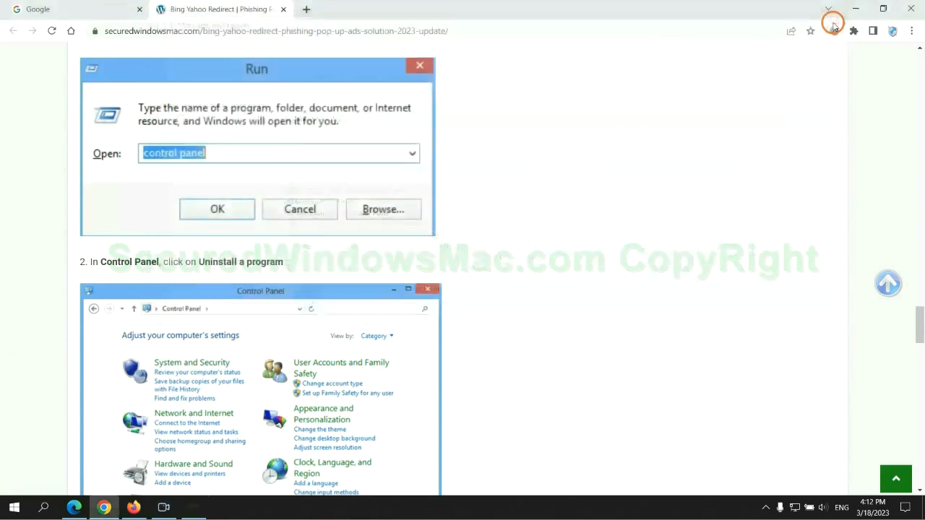
scroll("down", 3)
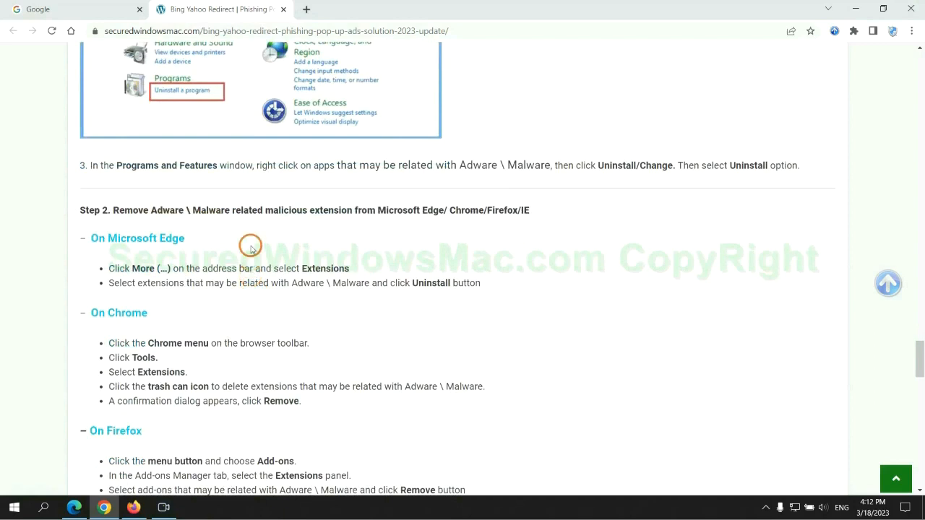
Step: Launch Microsoft Edge from its icon, landing on the Google homepage
double_click(309, 211)
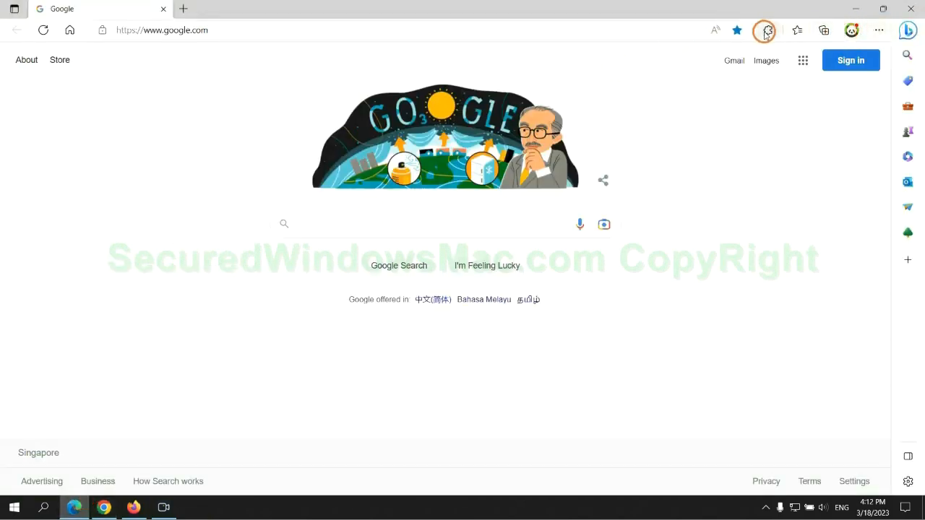
Step: From Edge's Manage extensions page, remove the McAfee WebAdvisor extension
left_click(767, 29)
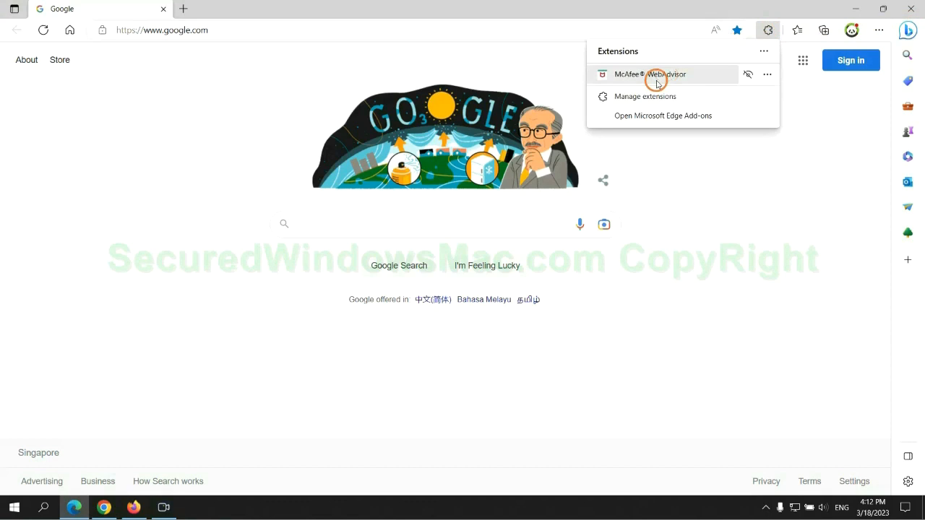
left_click(645, 95)
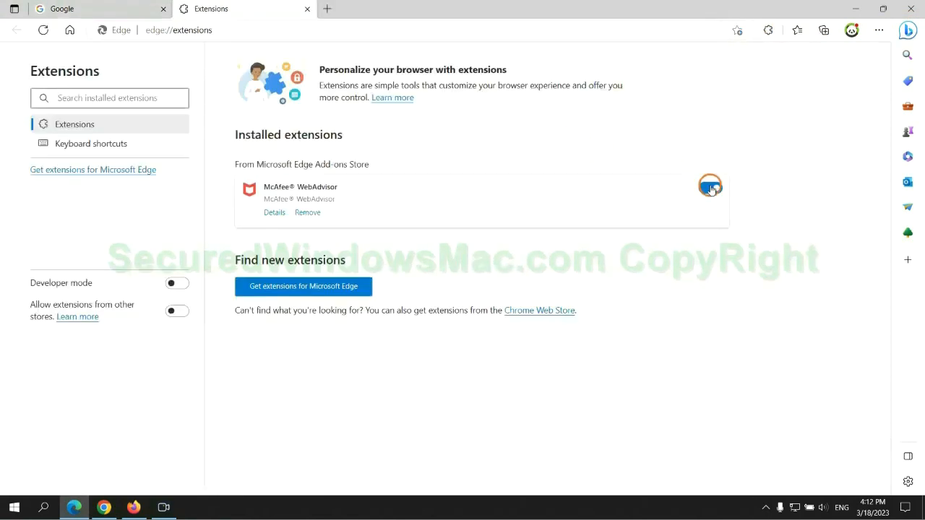
left_click(711, 188)
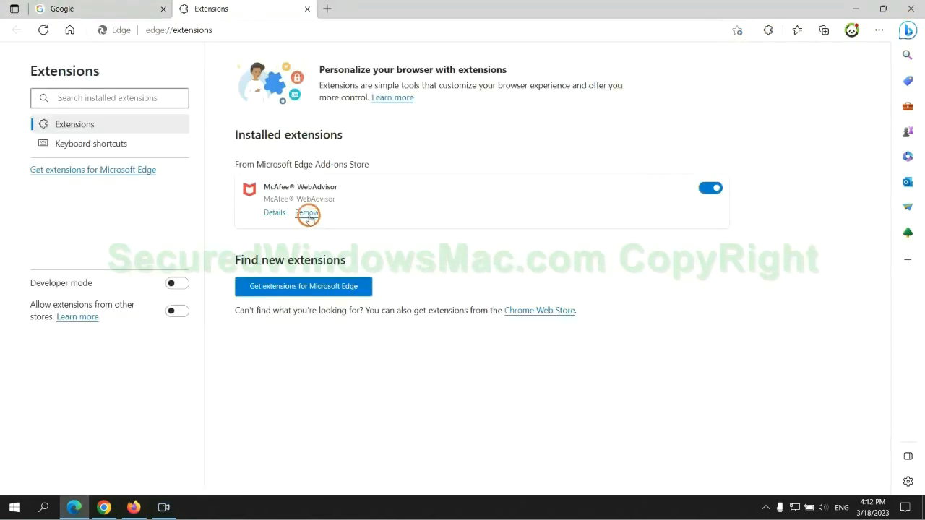
left_click(307, 211)
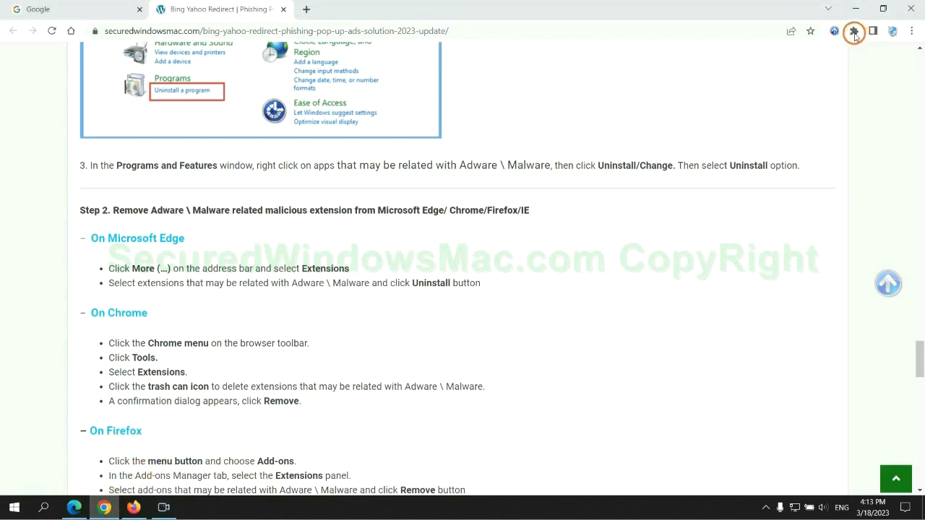
Step: From Chrome's Manage extensions page, remove Ecosia, leaving only Scroll To Top
left_click(853, 32)
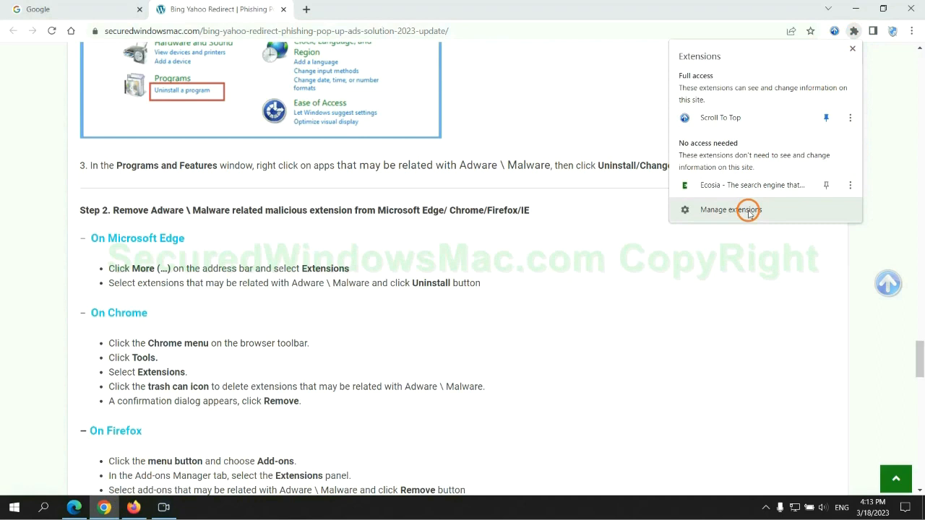
left_click(731, 210)
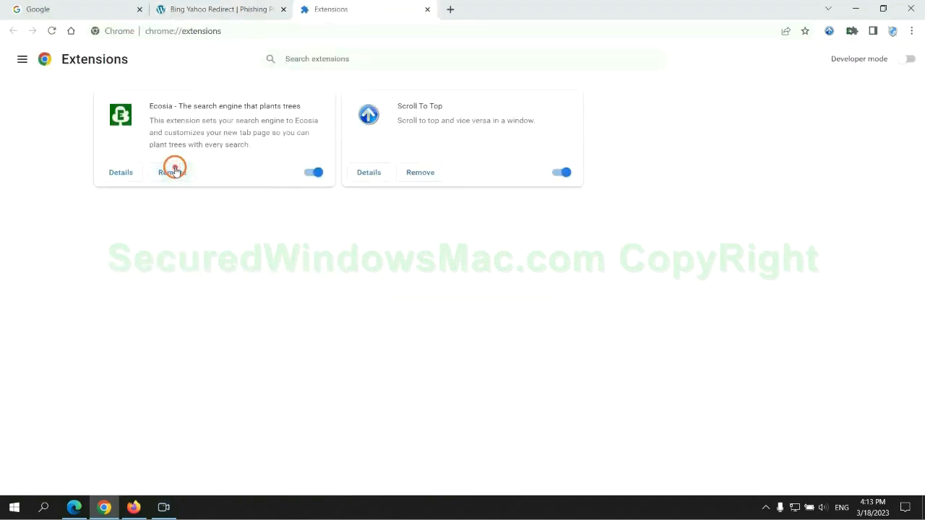
left_click(174, 172)
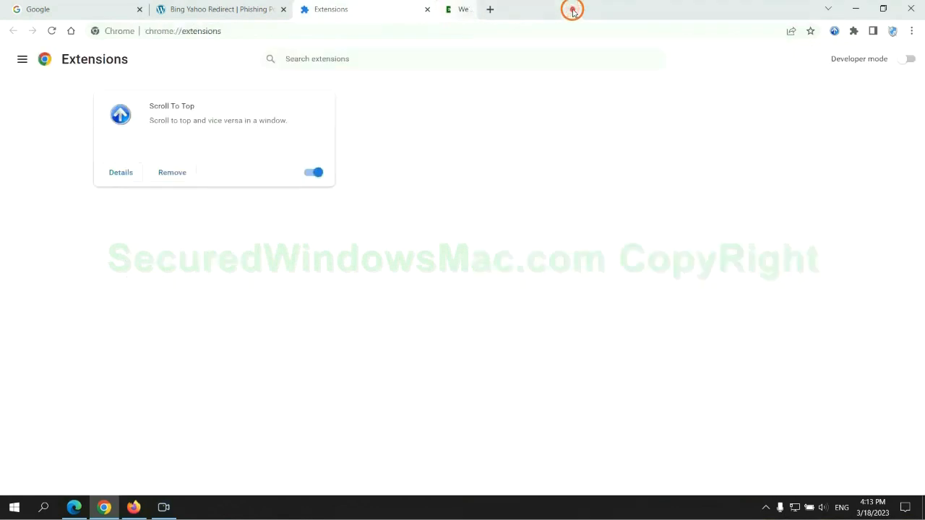
Step: In Firefox about:addons, remove the Enhancer for YouTube add-on via its ••• menu
left_click(133, 506)
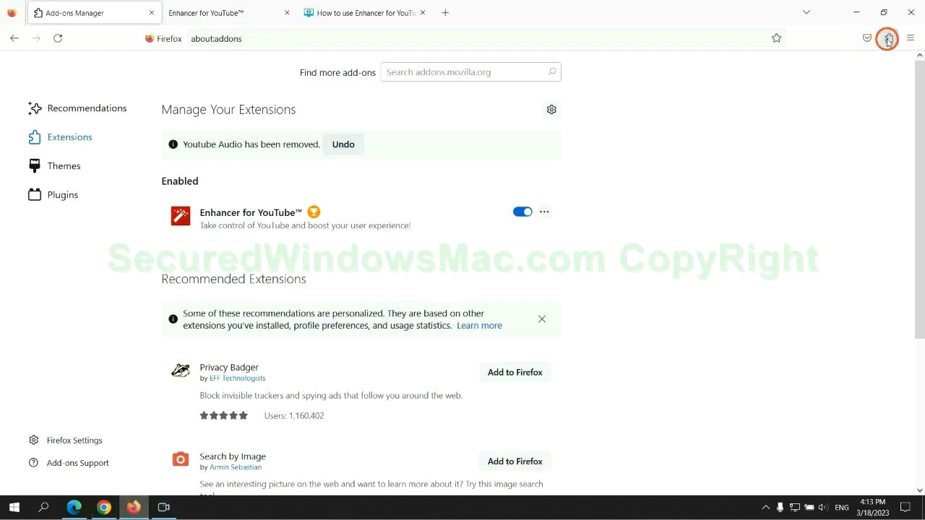
left_click(889, 37)
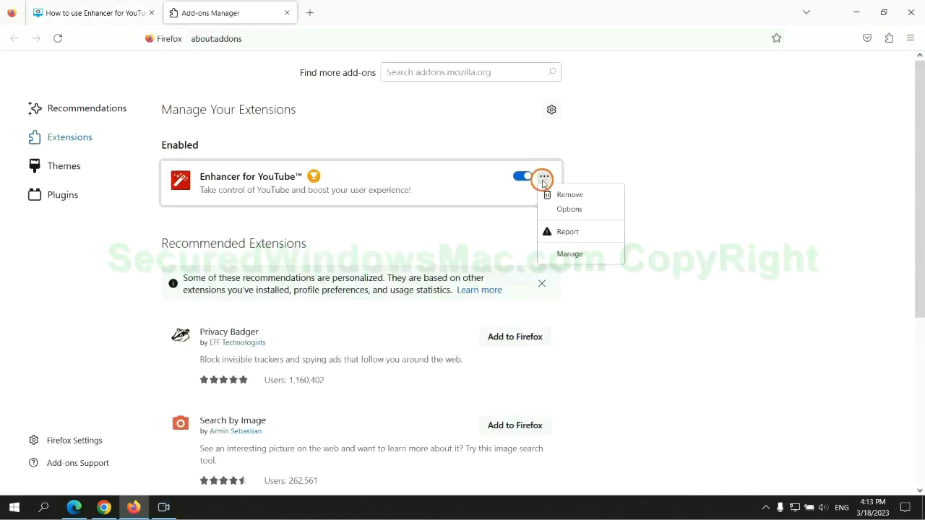
left_click(571, 196)
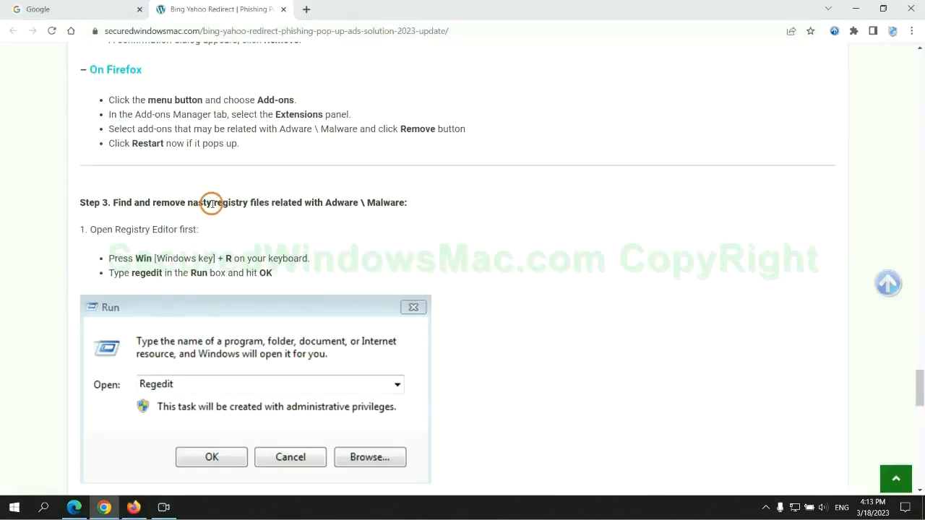
Step: Find registry values matching 'App' and bring up delete actions on the StoreAppsOnTaskbar entry
scroll("down", 3)
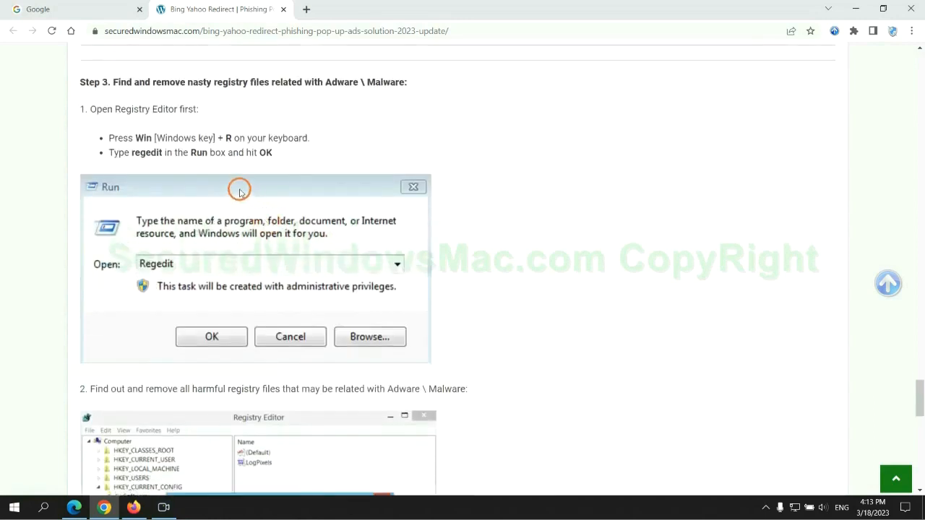
mouse_move(188, 166)
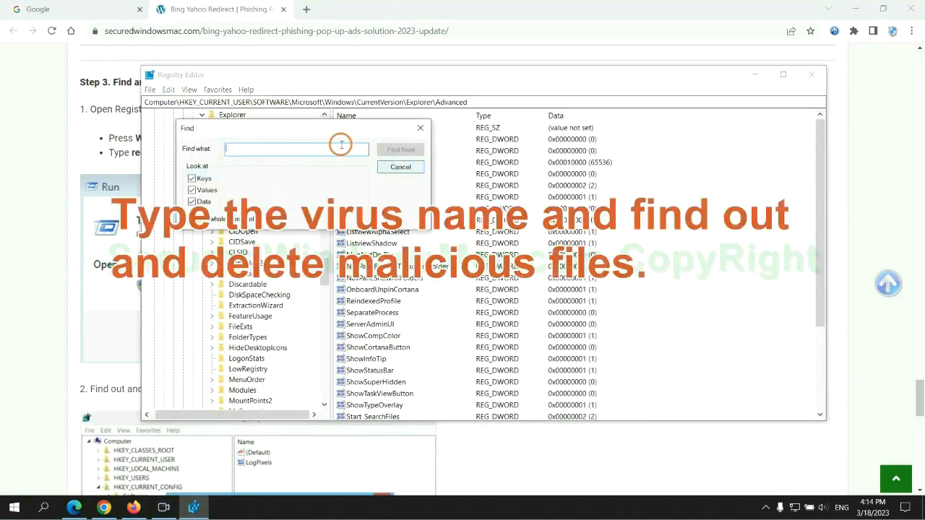
type("App")
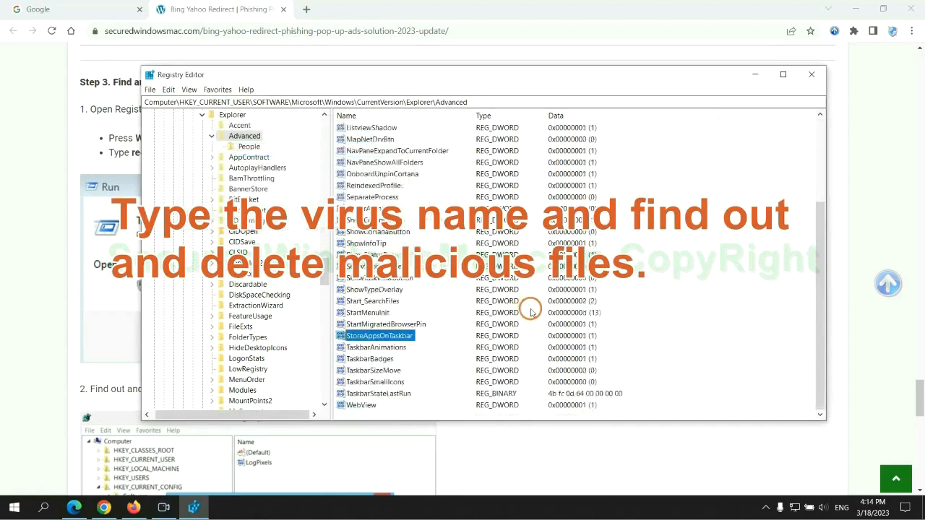
right_click(377, 335)
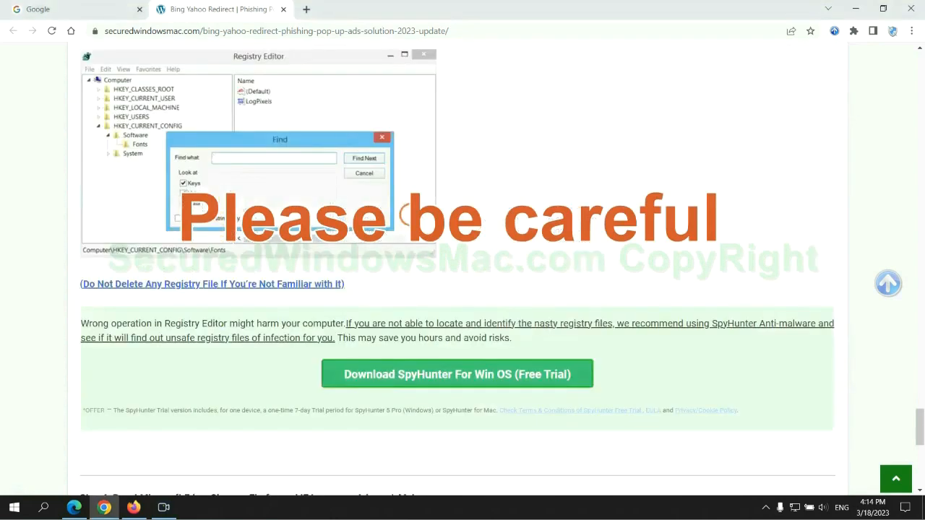
scroll("down", 3)
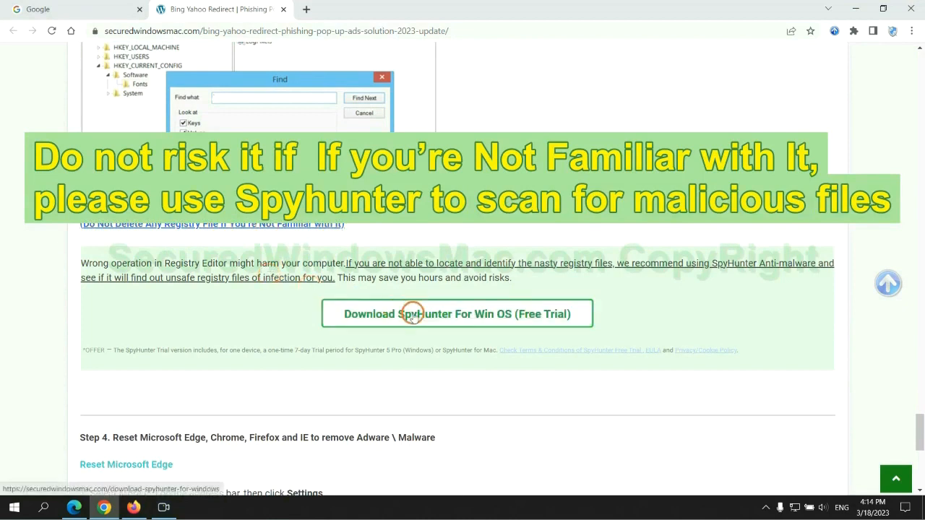
scroll("down", 3)
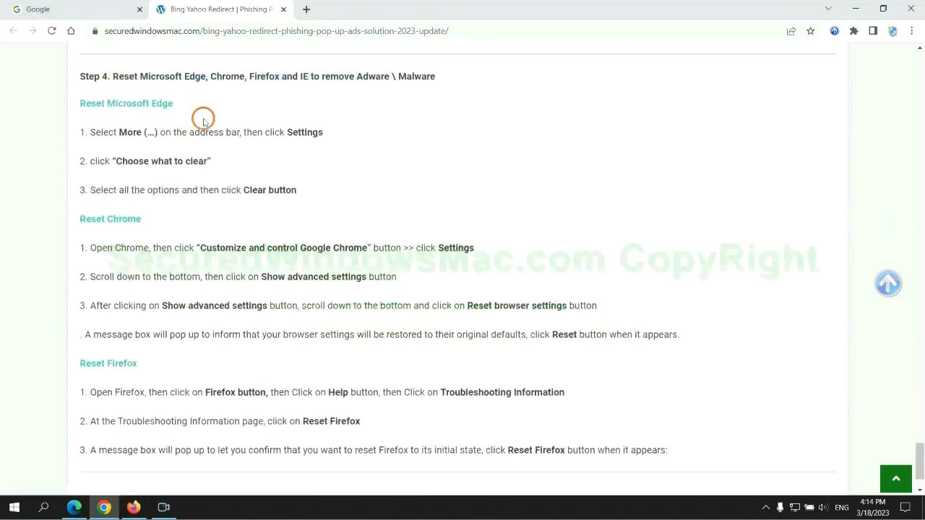
Step: Reach Edge's Privacy, search, and services settings from the ••• menu
double_click(125, 75)
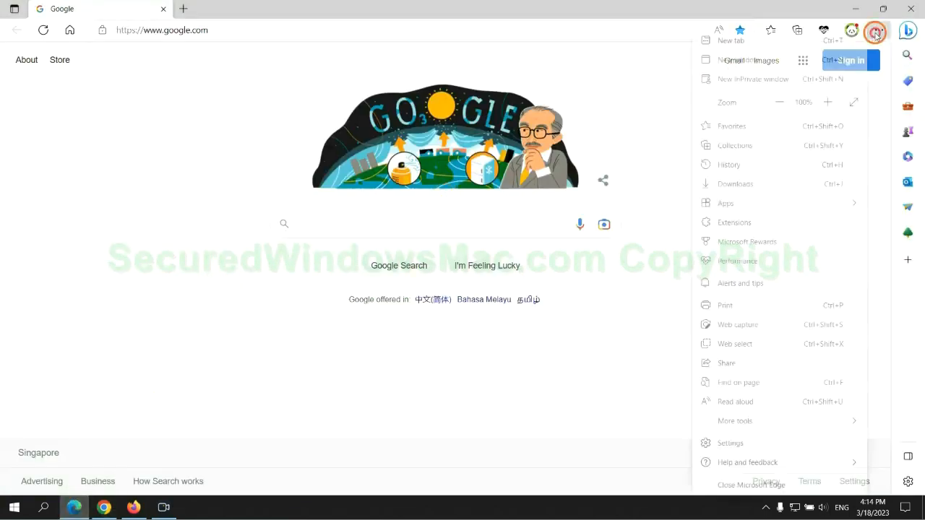
left_click(730, 443)
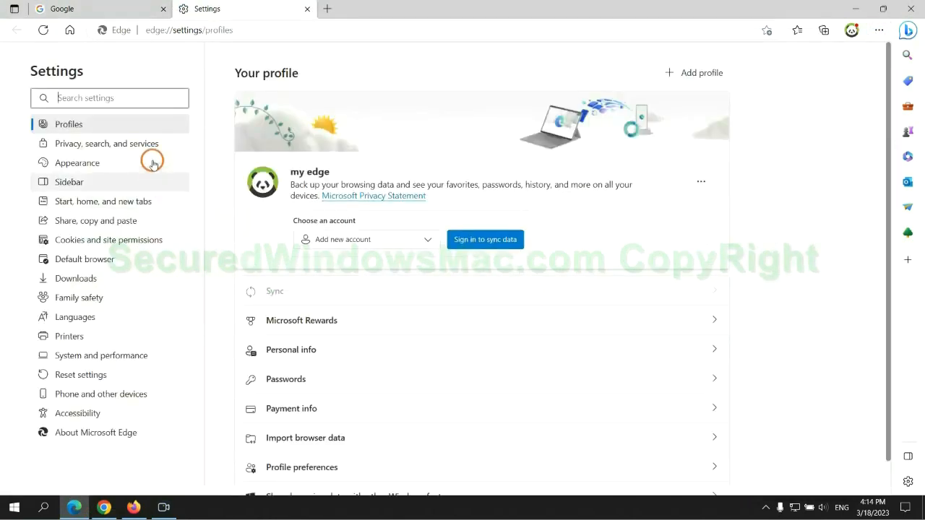
left_click(106, 143)
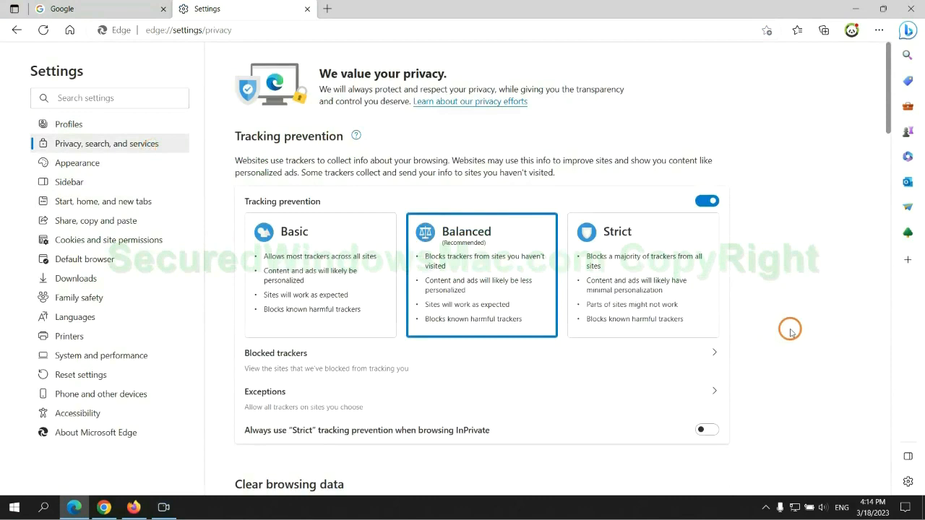
scroll("down", 3)
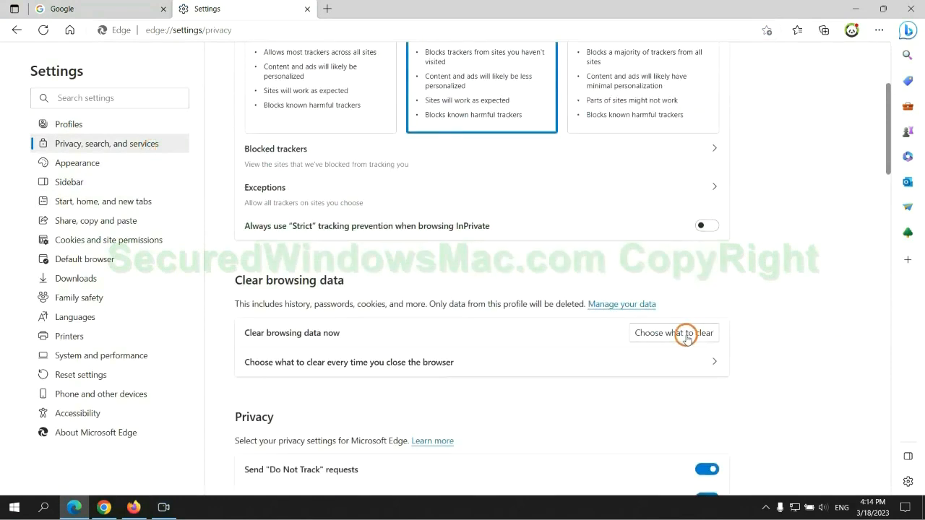
Step: Clear all-time browsing data including history, downloads, cookies and cached files
left_click(674, 333)
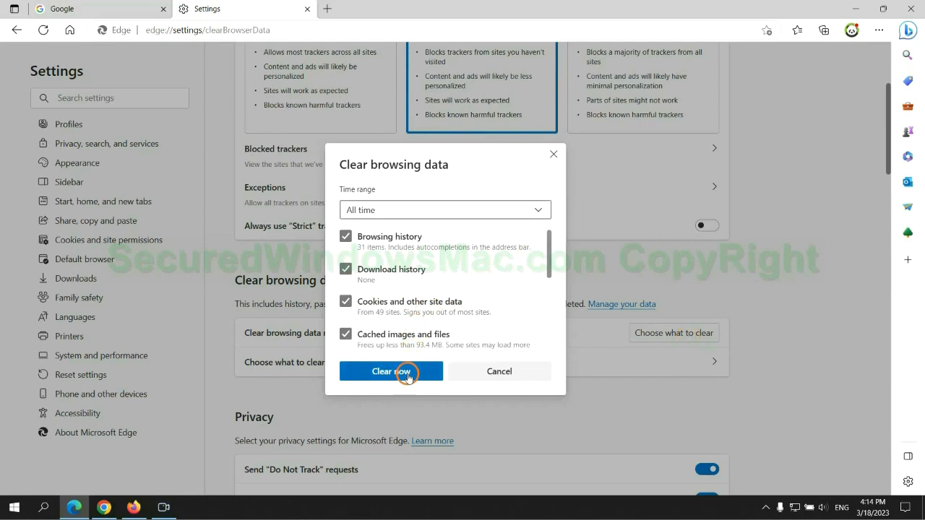
left_click(391, 370)
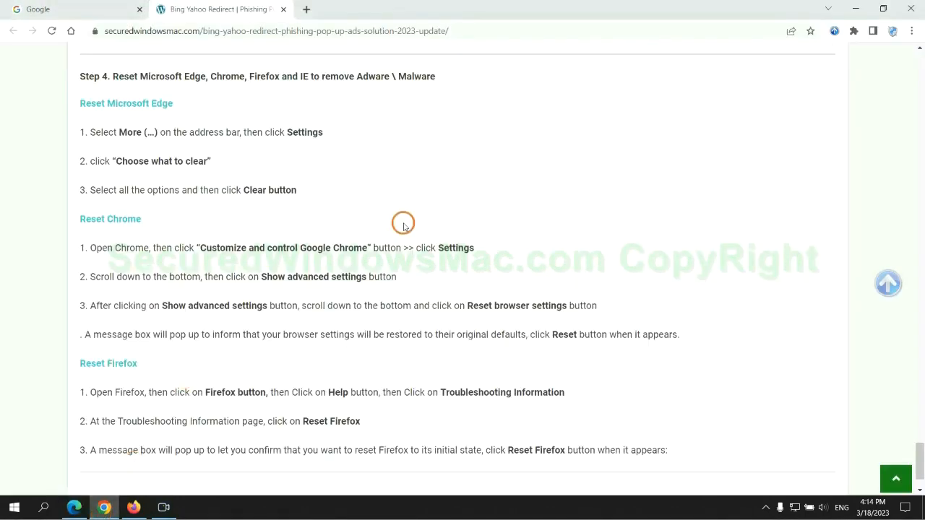
Step: Restore Chrome's settings to their original defaults via the Settings search for 'reset'
left_click(911, 32)
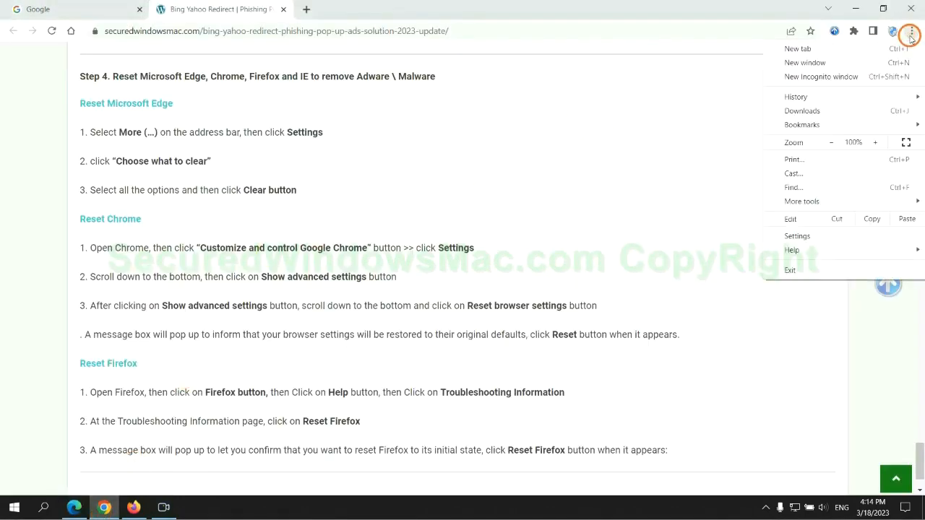
left_click(798, 235)
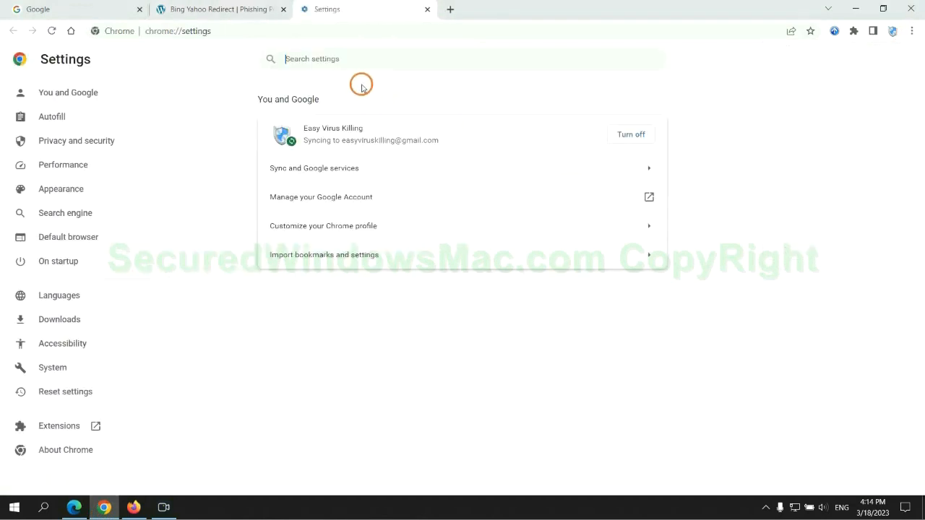
type("reset")
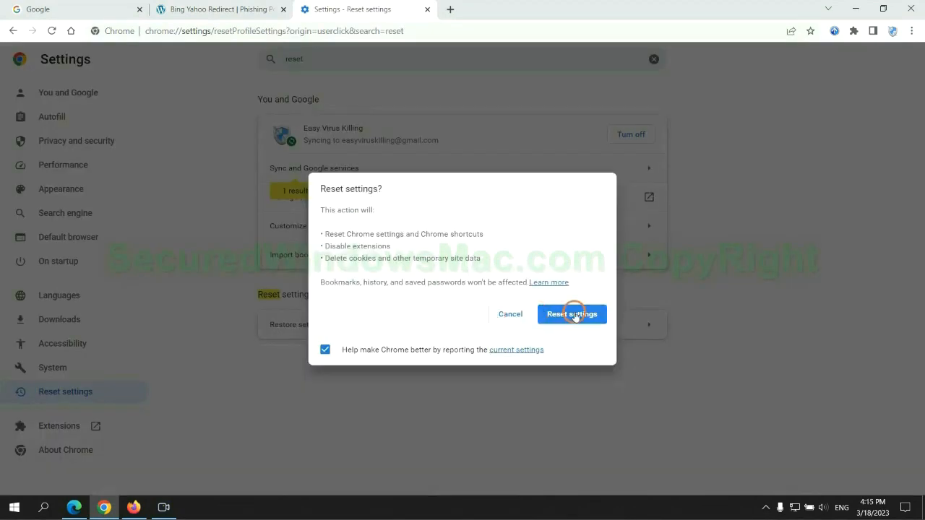
left_click(573, 313)
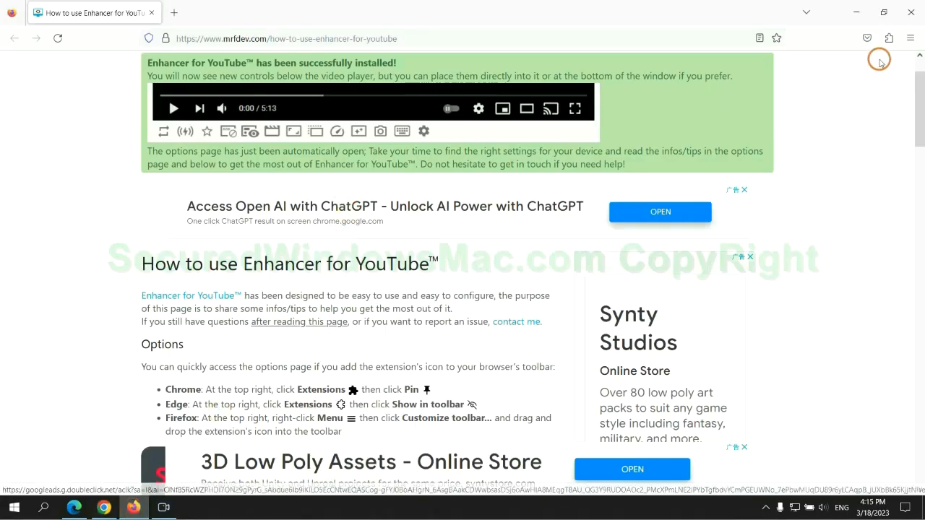
Step: Reach Firefox's Troubleshooting Information from the Help menu and start Refresh Firefox
left_click(910, 38)
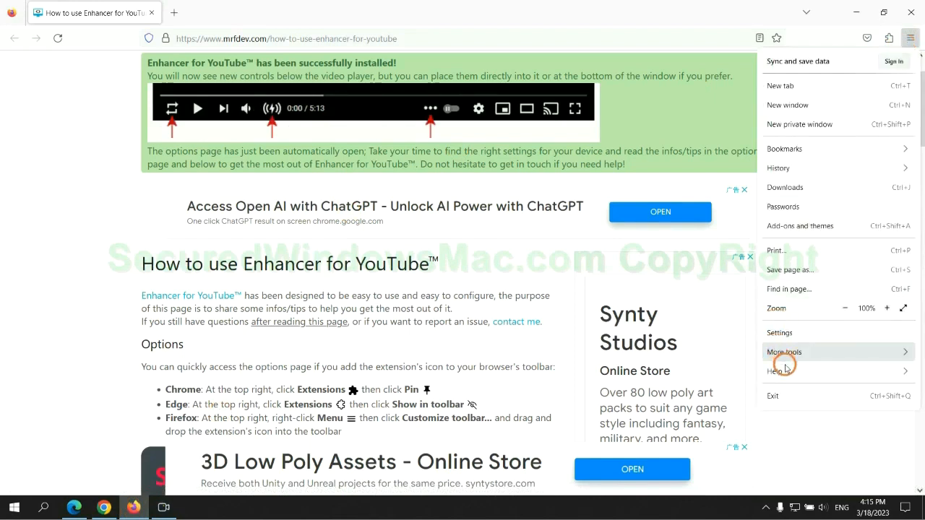
left_click(780, 370)
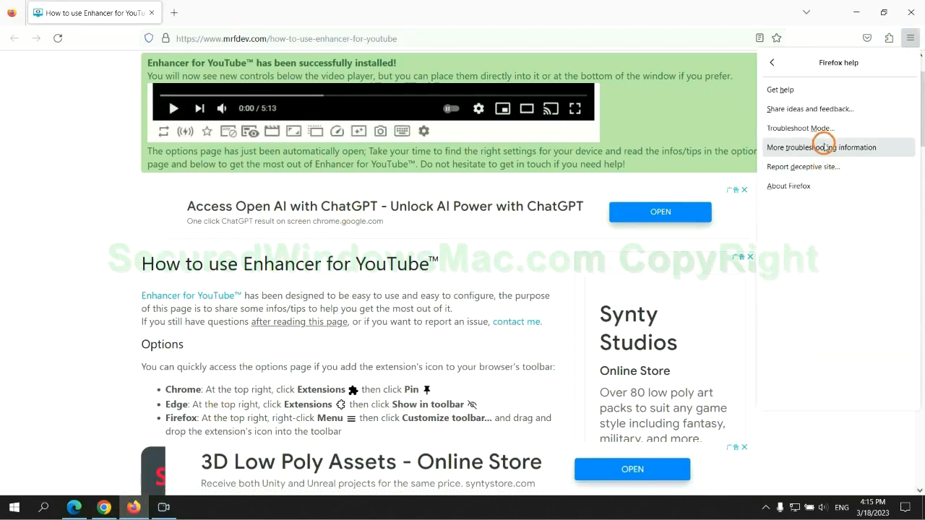
left_click(821, 148)
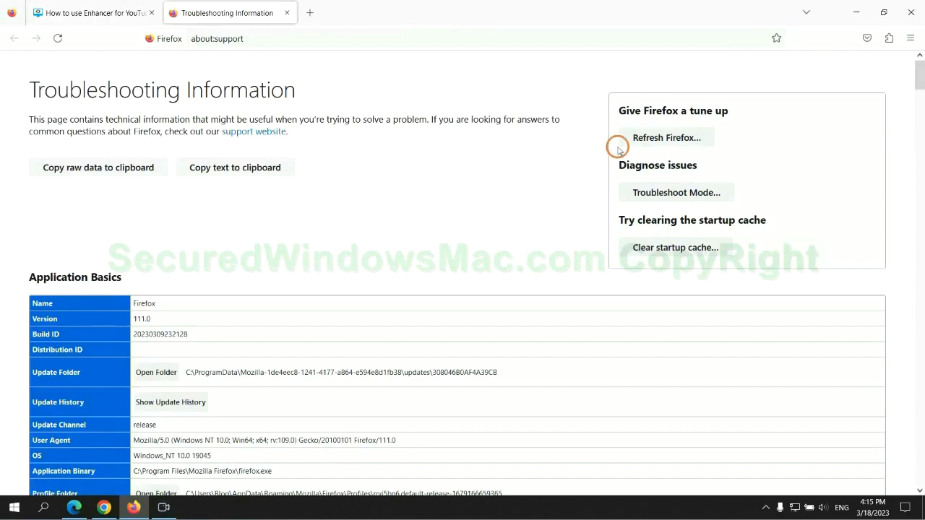
left_click(666, 137)
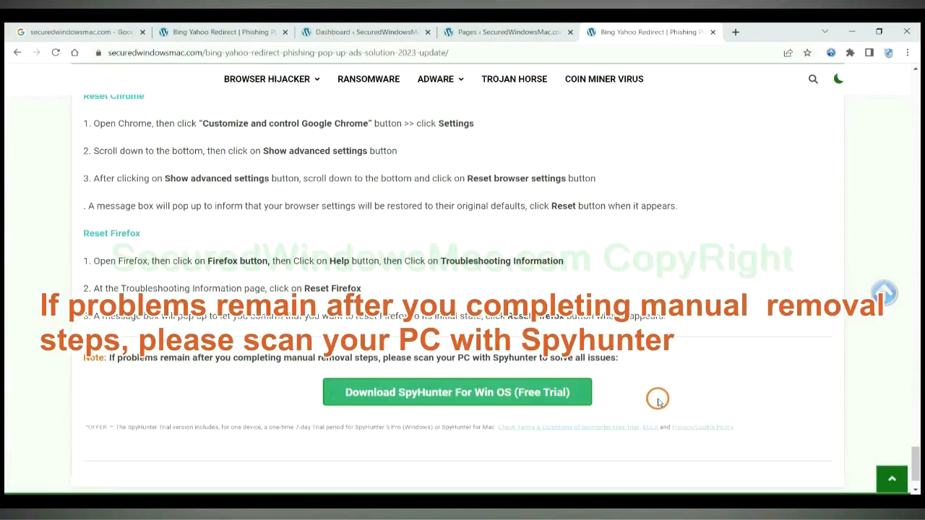
mouse_move(122, 360)
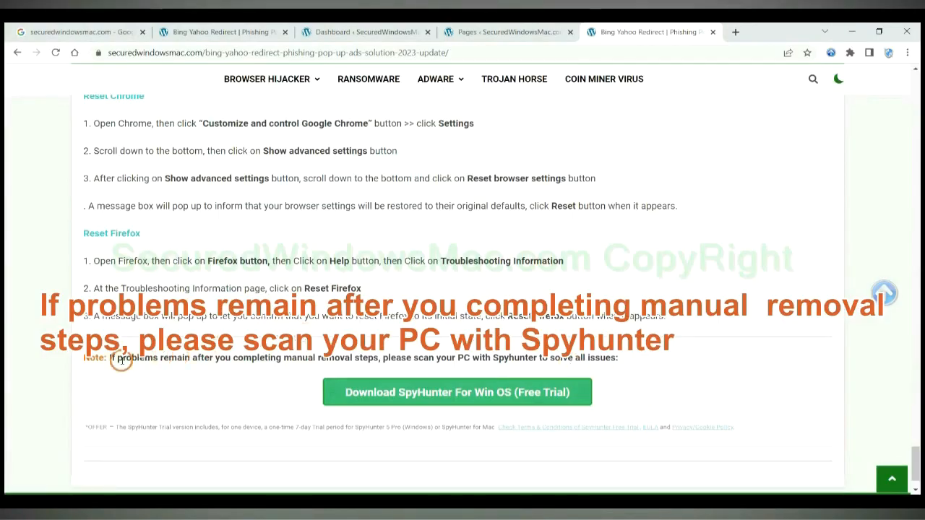